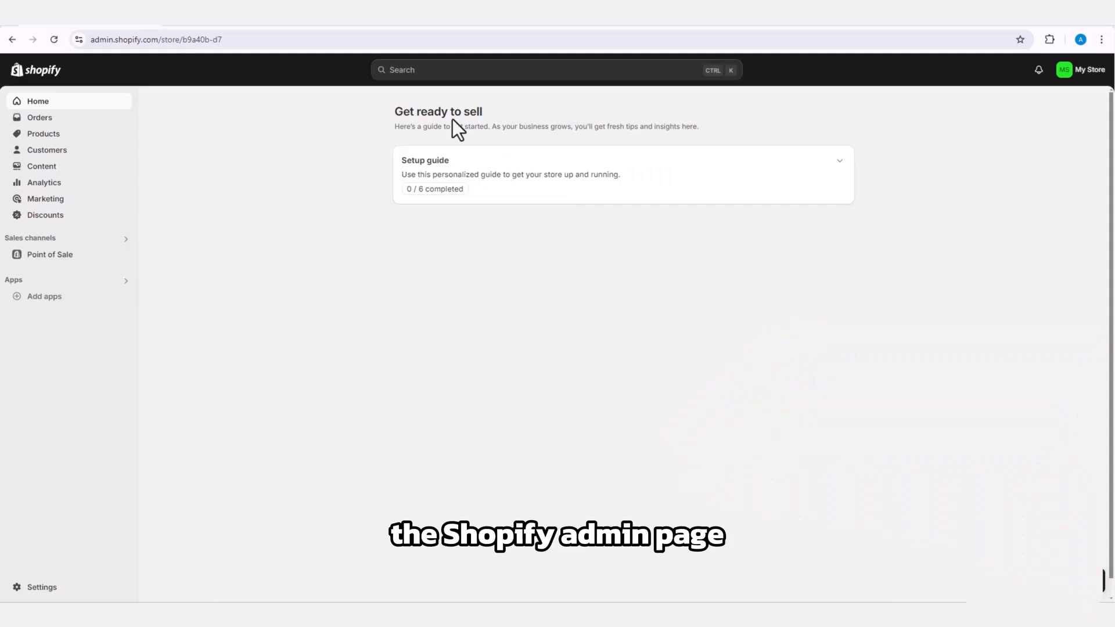
mouse_move(145, 60)
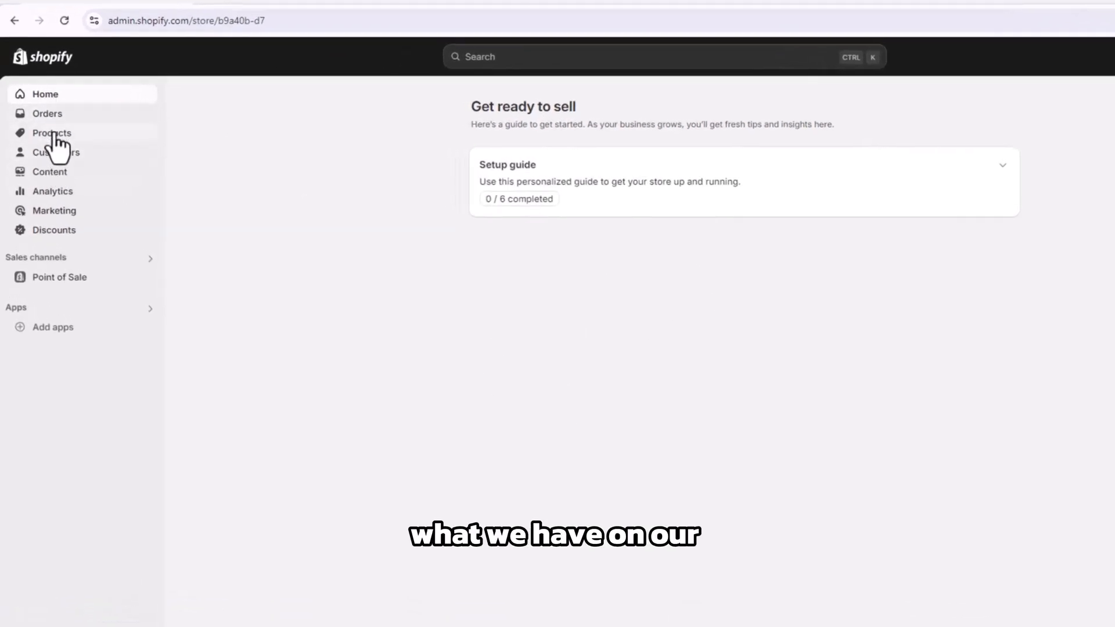
Go to the empty Products list and start adding a new product
left_click(51, 133)
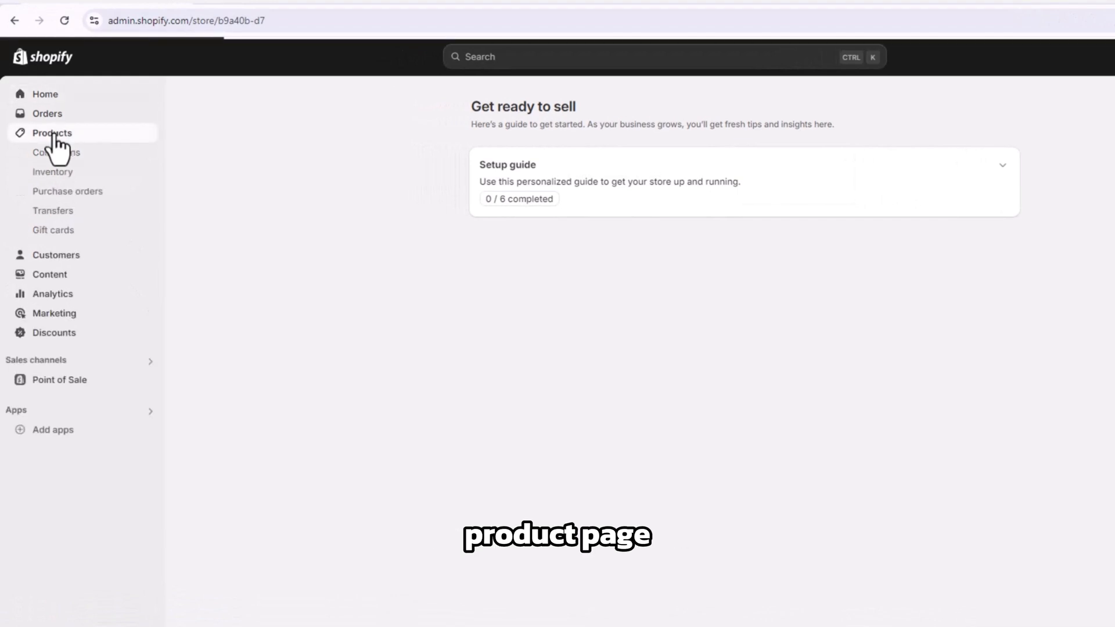
left_click(51, 133)
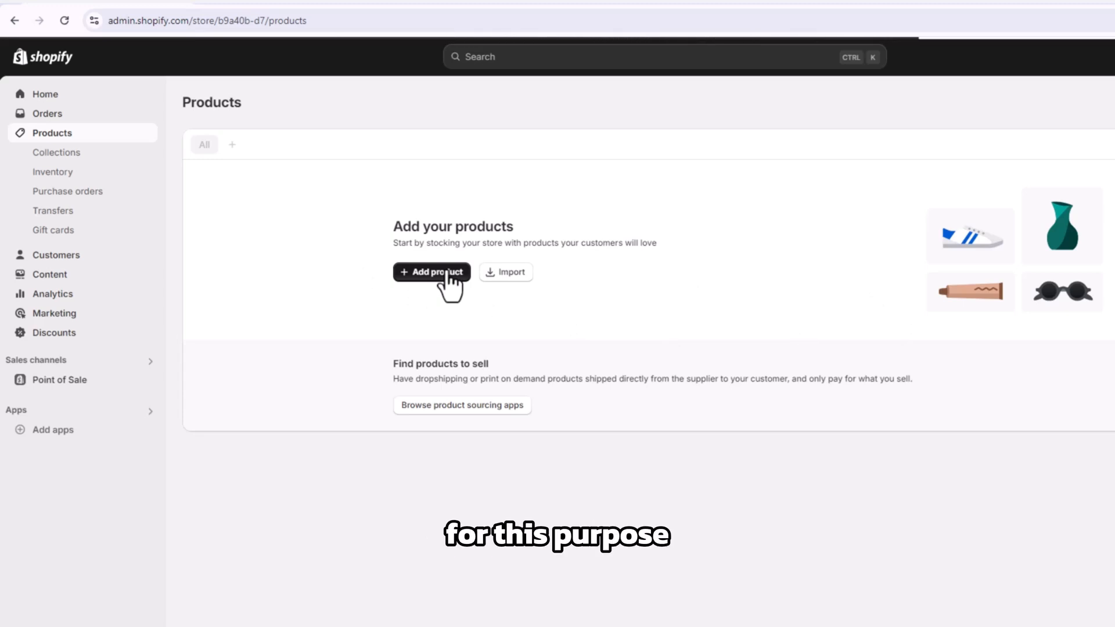
left_click(431, 272)
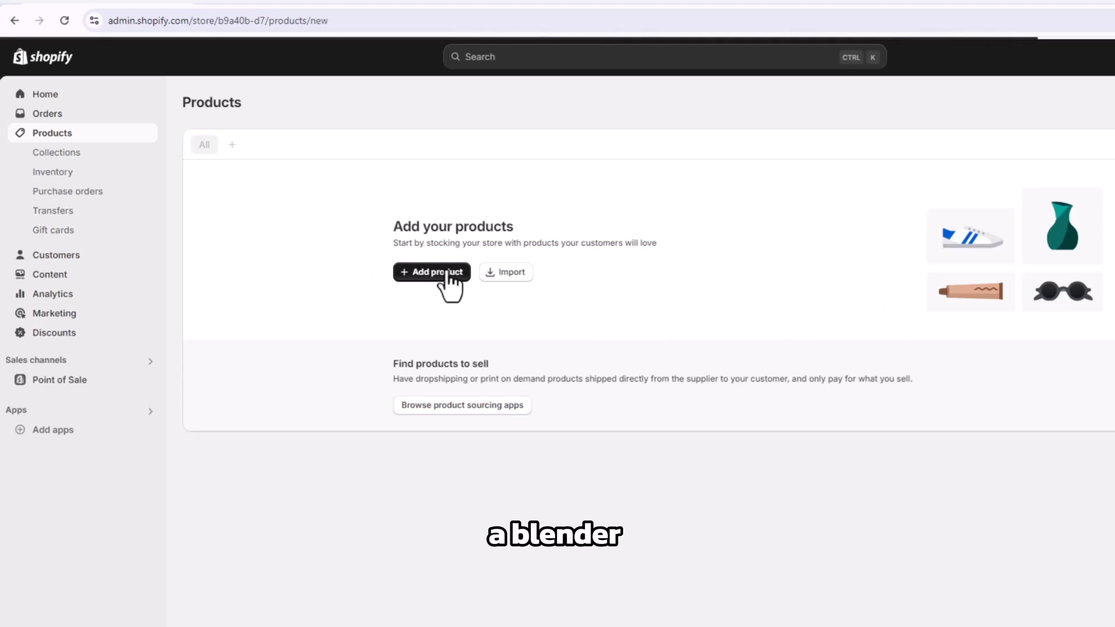
left_click(431, 272)
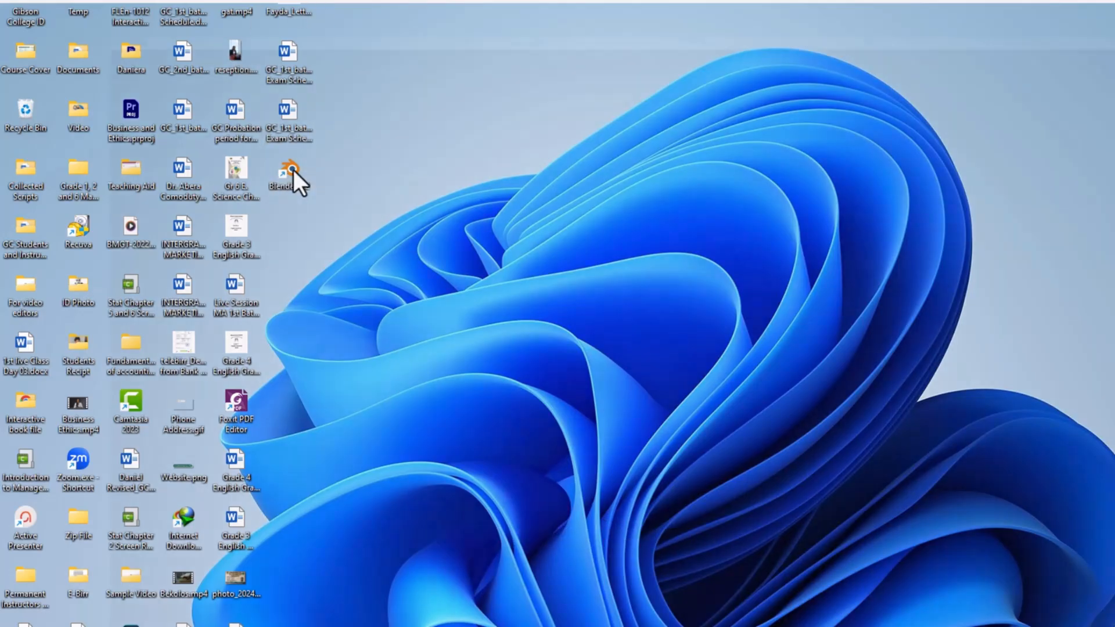
Launch Blender, zoom toward the default cube, and deselect it
double_click(287, 171)
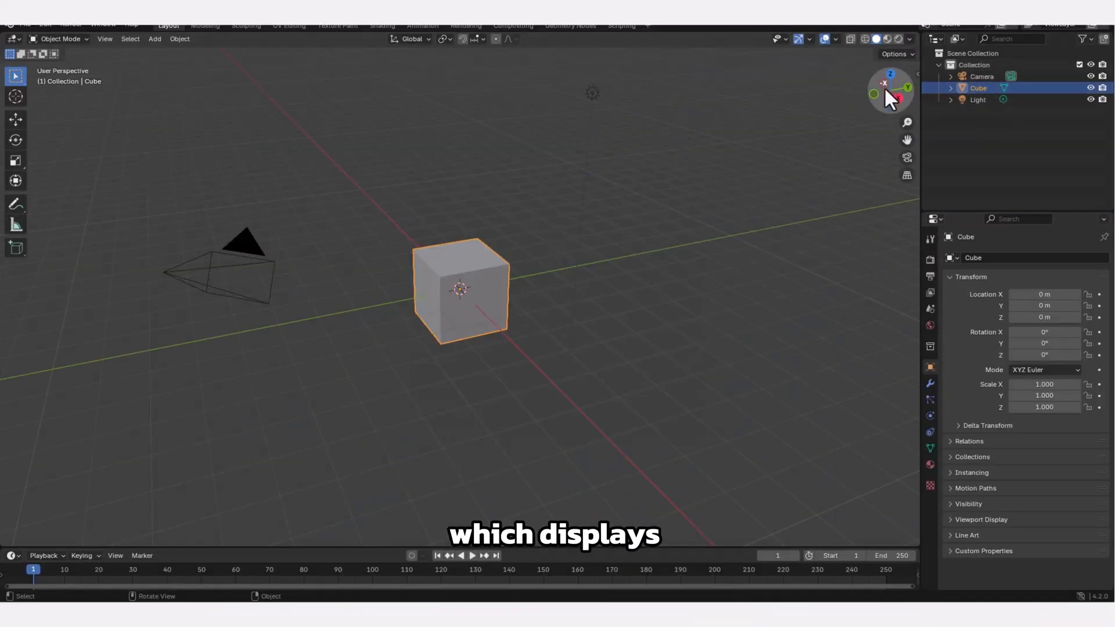
left_click_drag(889, 100, 889, 85)
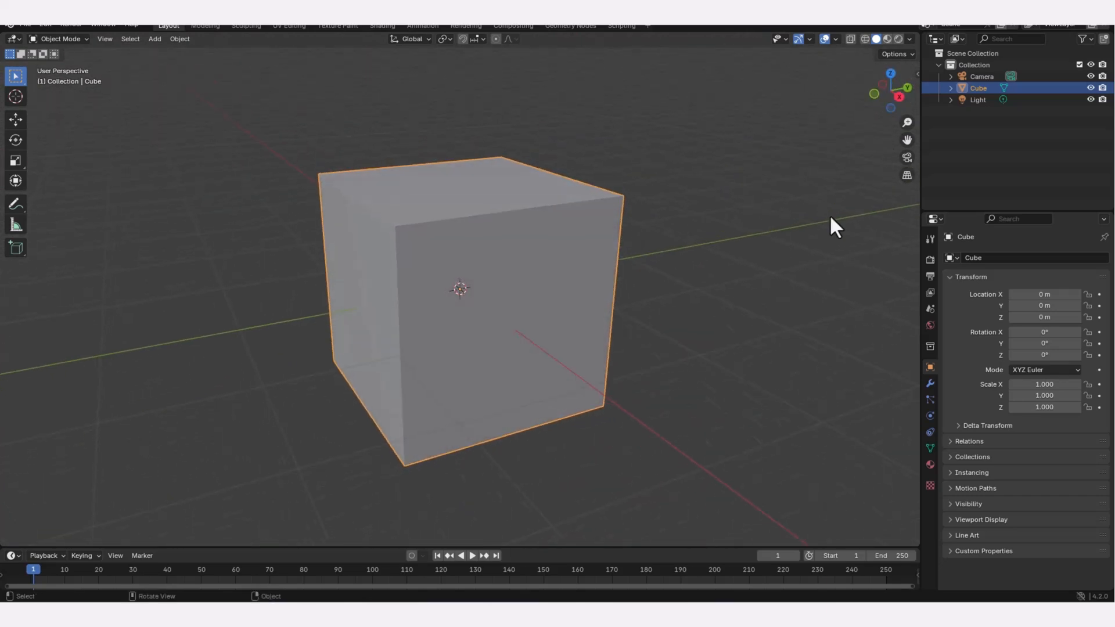
left_click(671, 317)
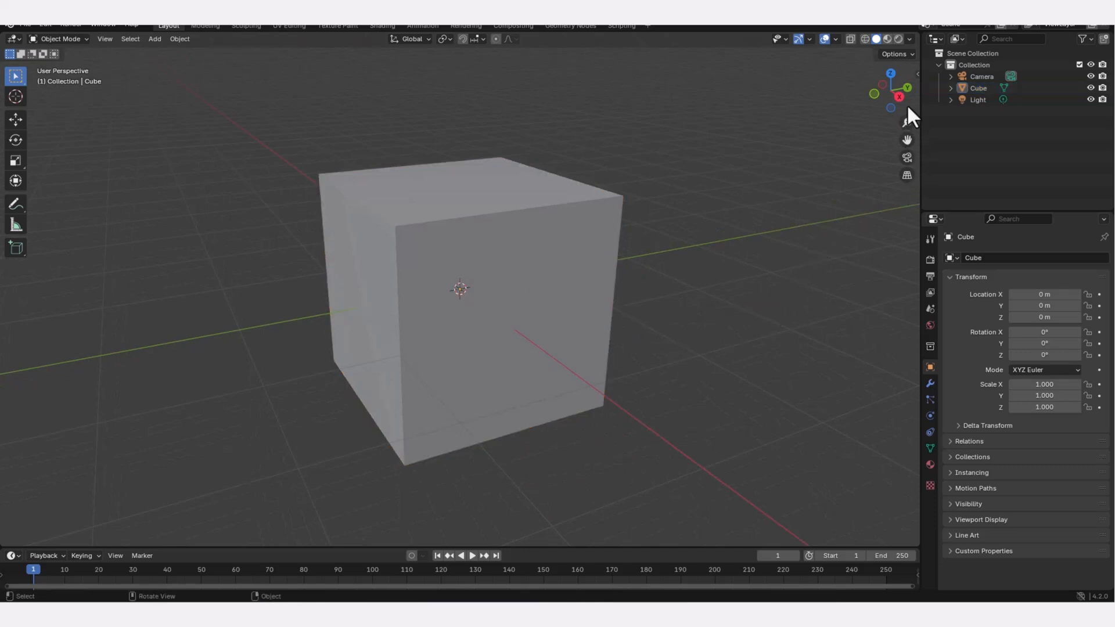
mouse_move(906, 124)
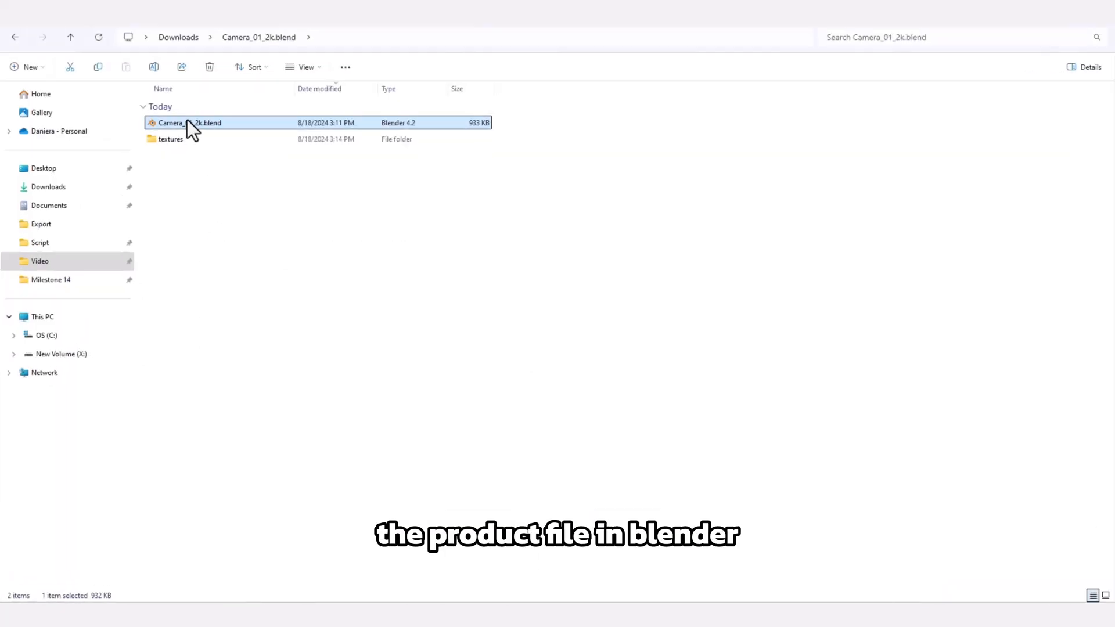
Open Camera_01_2k.blend from Downloads via its right-click menu
right_click(188, 123)
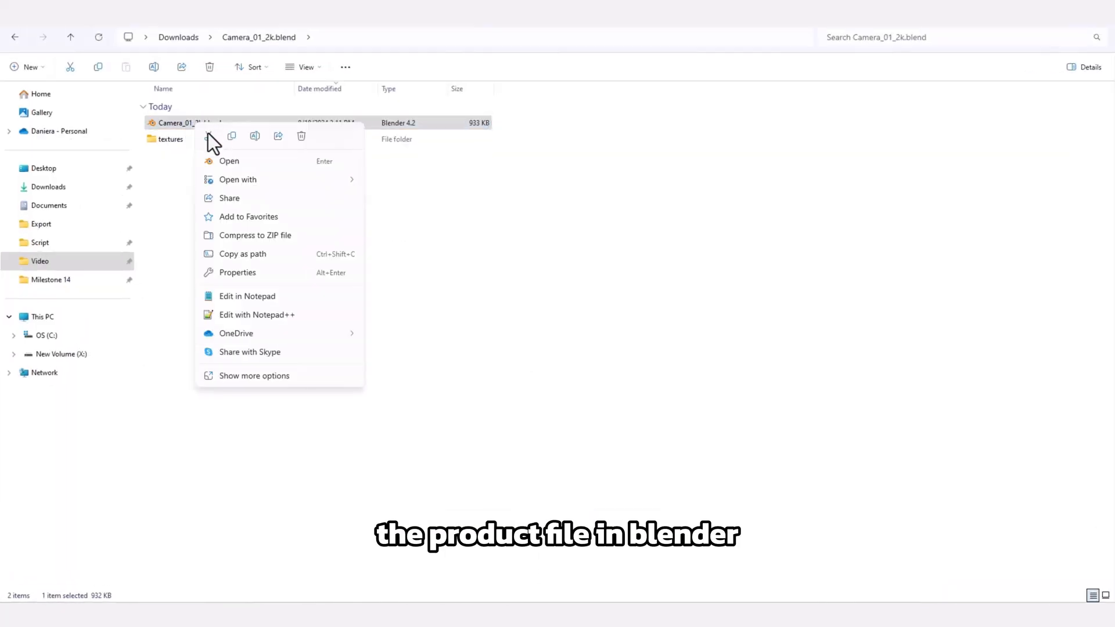
left_click(230, 160)
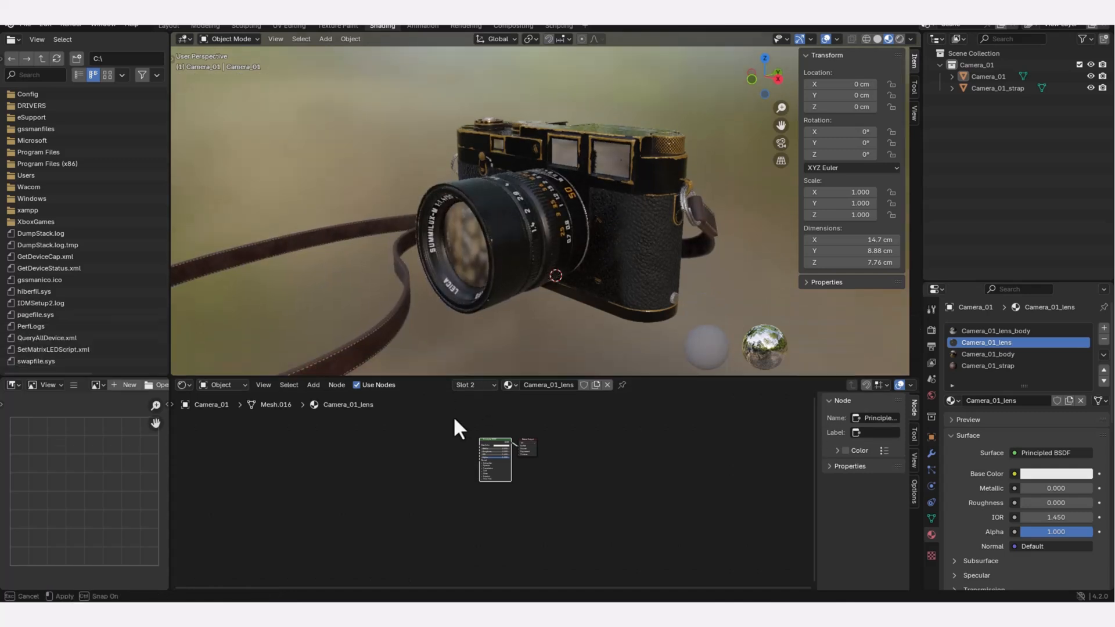
Switch to the Animation workspace and view the camera in wireframe, then Material Preview
left_click(422, 36)
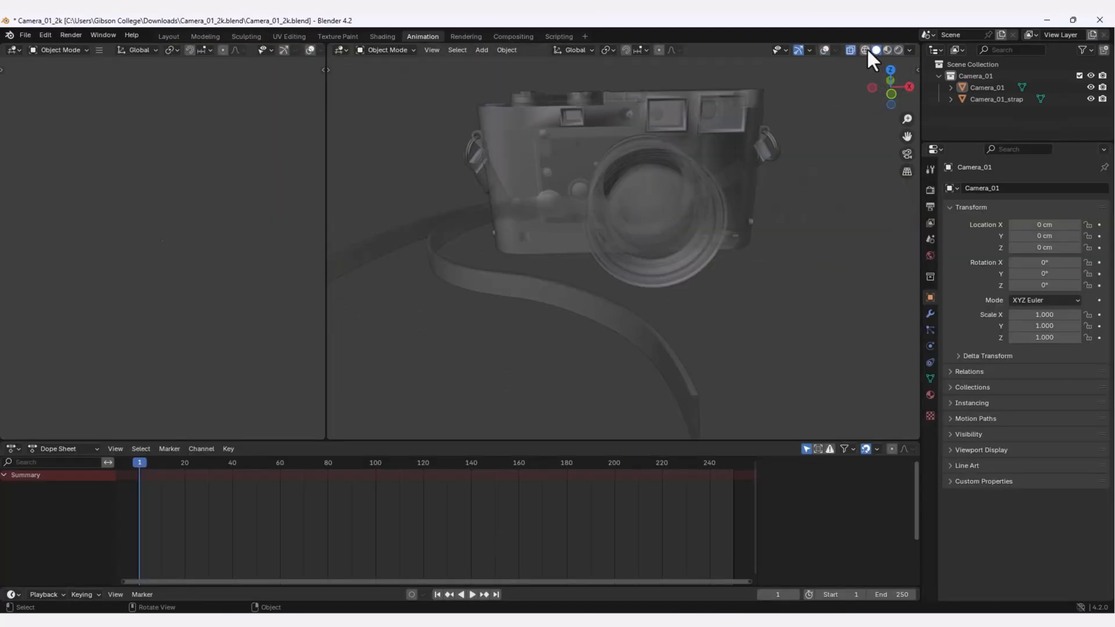
left_click(860, 50)
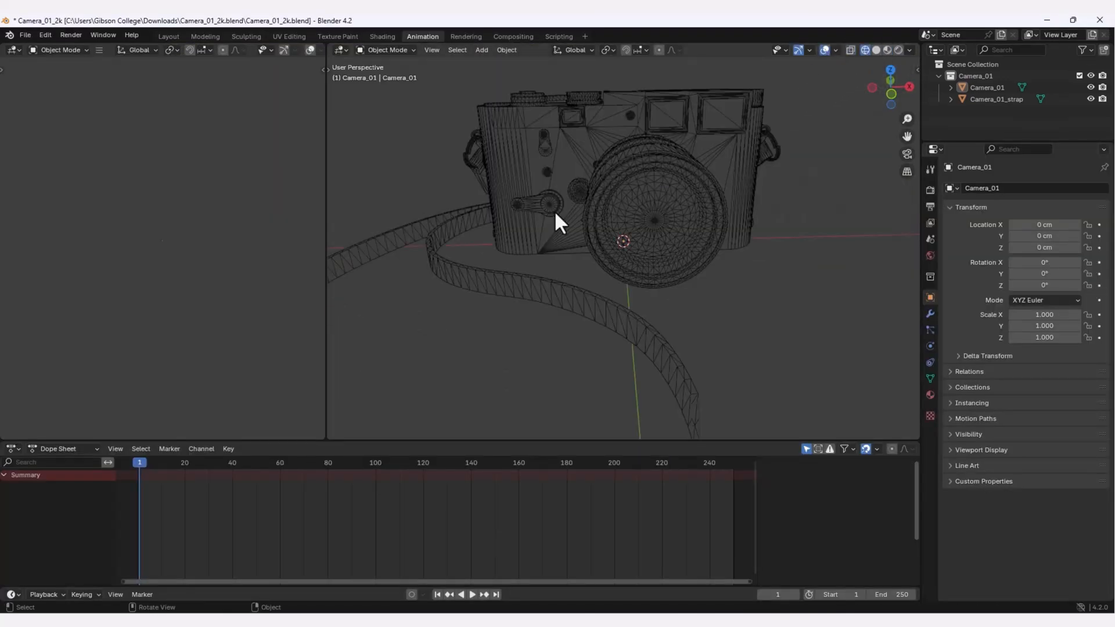
mouse_move(594, 192)
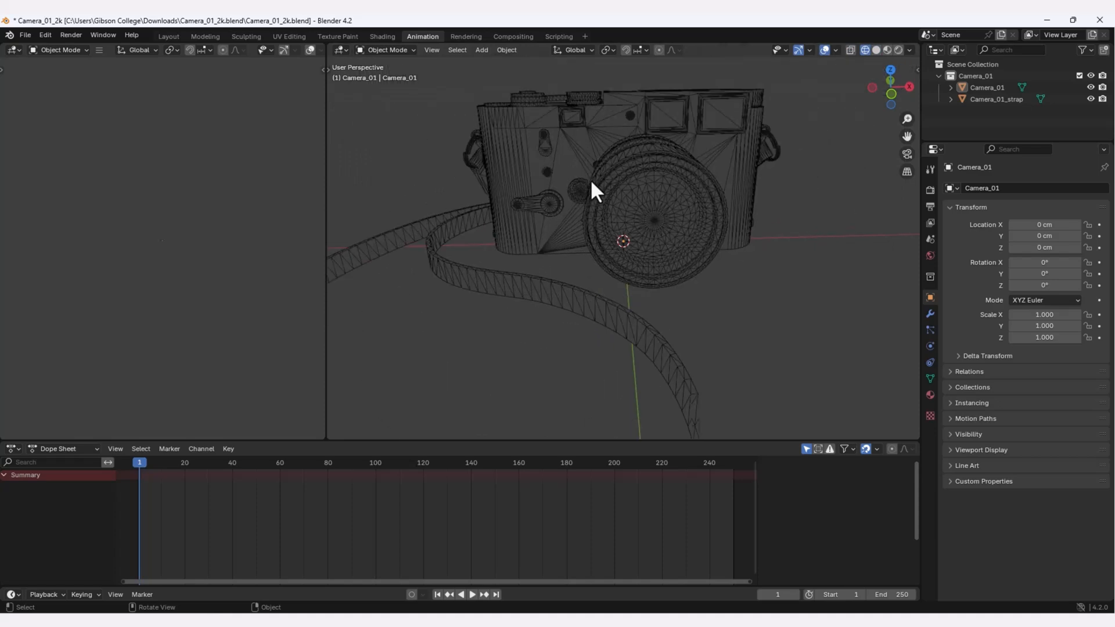
left_click(898, 50)
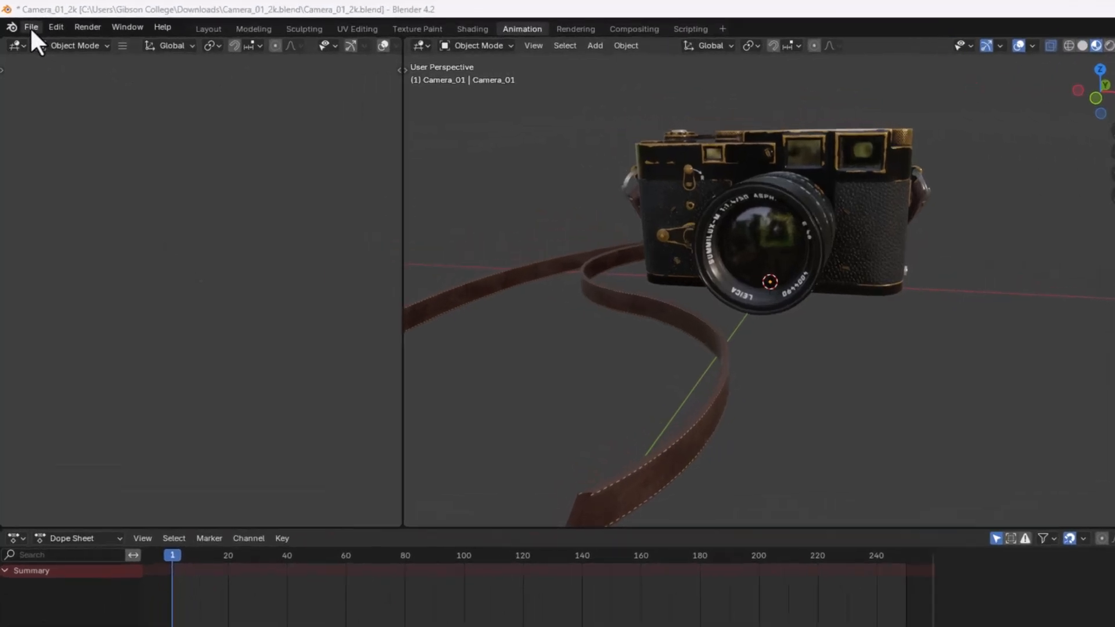
Start a glTF 2.0 export of the camera scene from the File menu
left_click(30, 27)
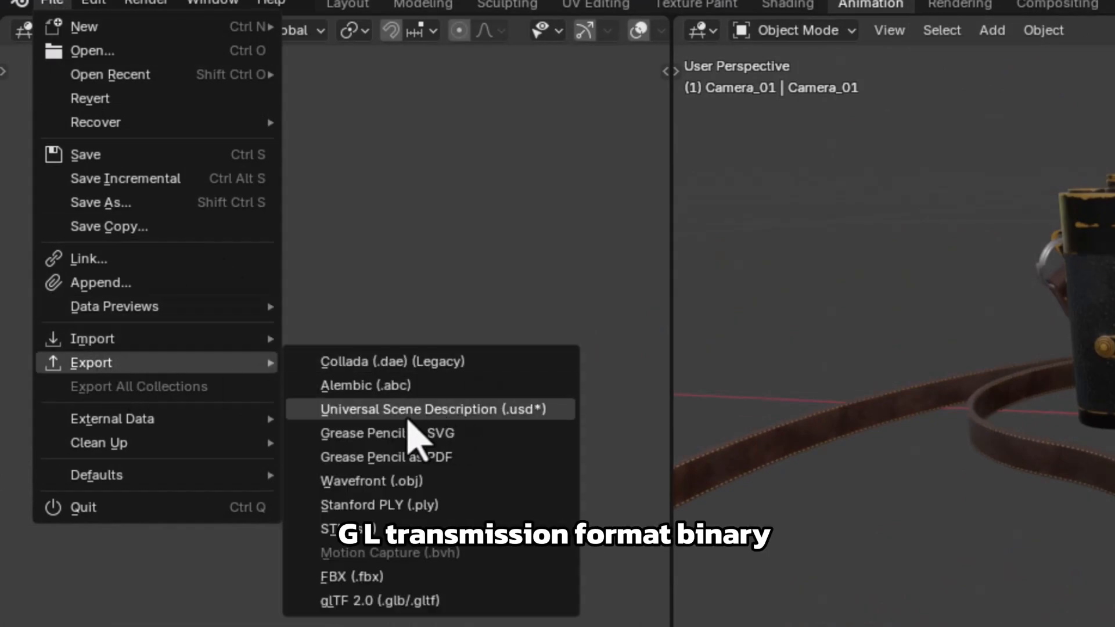
mouse_move(423, 438)
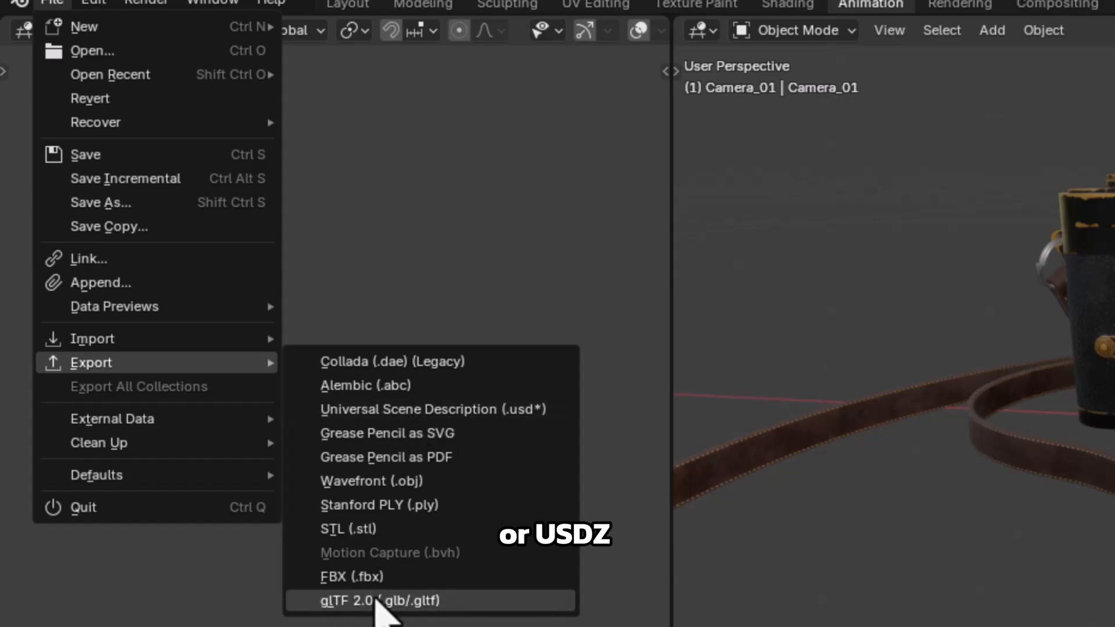
mouse_move(433, 409)
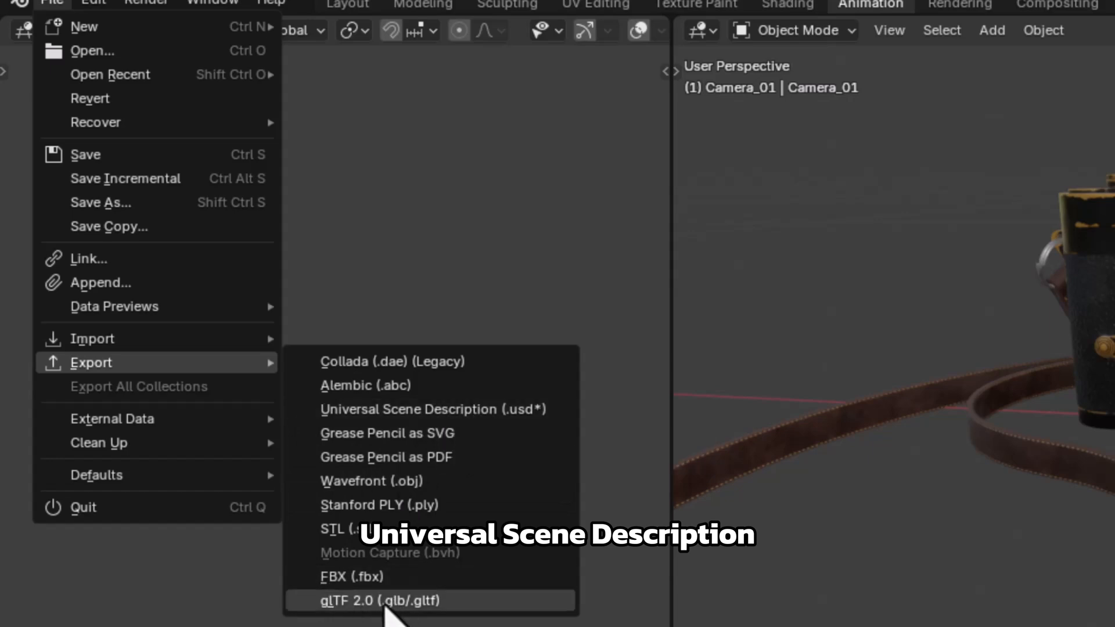
left_click(363, 601)
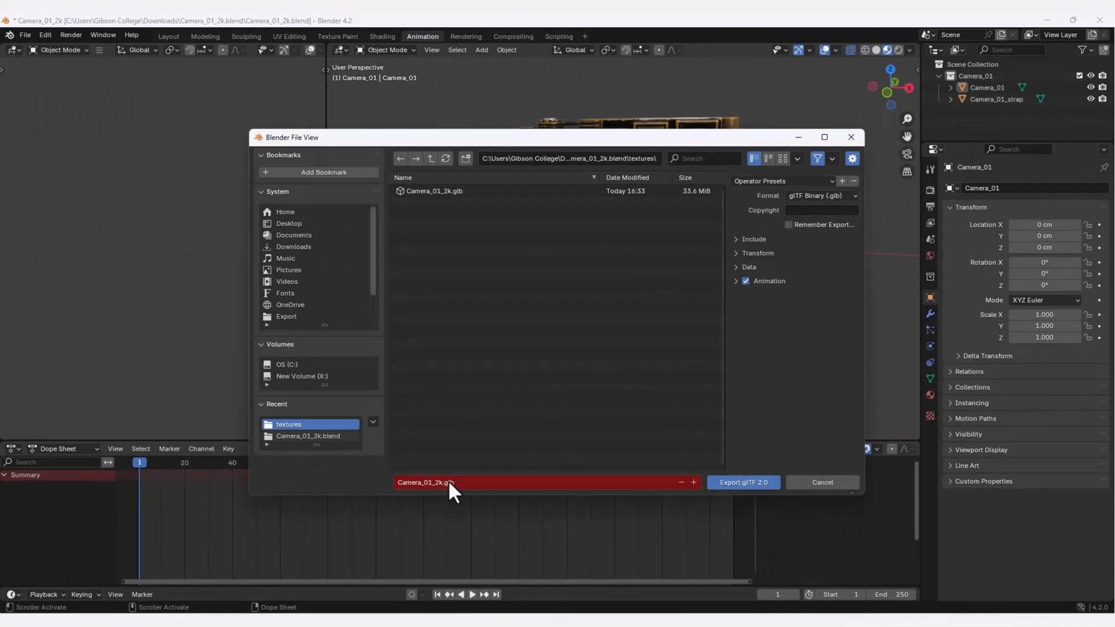
mouse_move(742, 481)
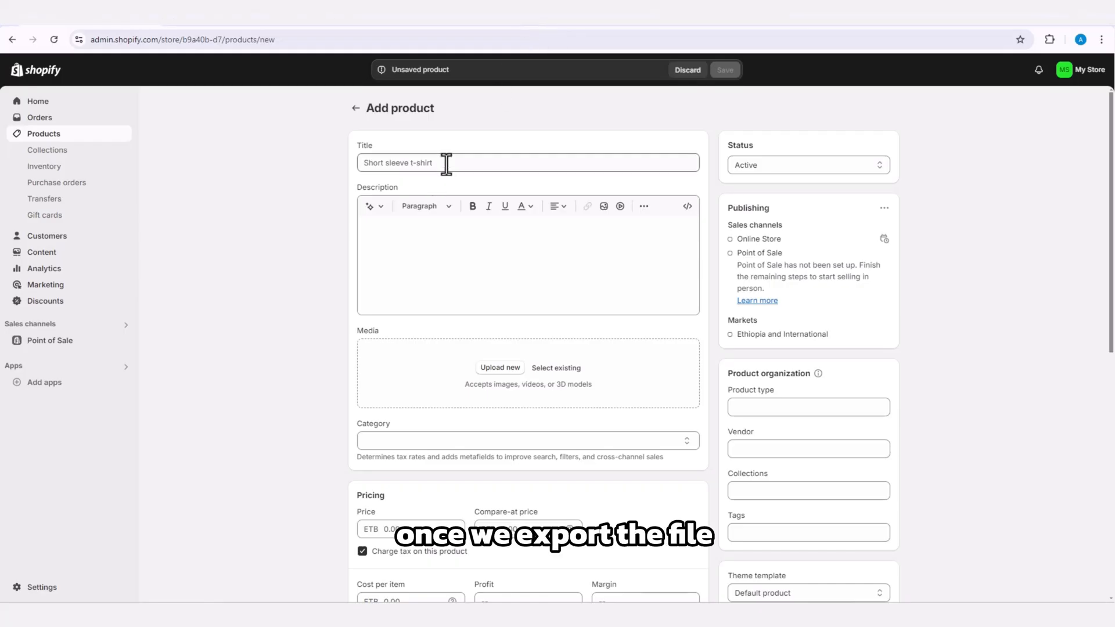
Title the product 'Camera' and describe it as 'The Description for your Camera'
type("C")
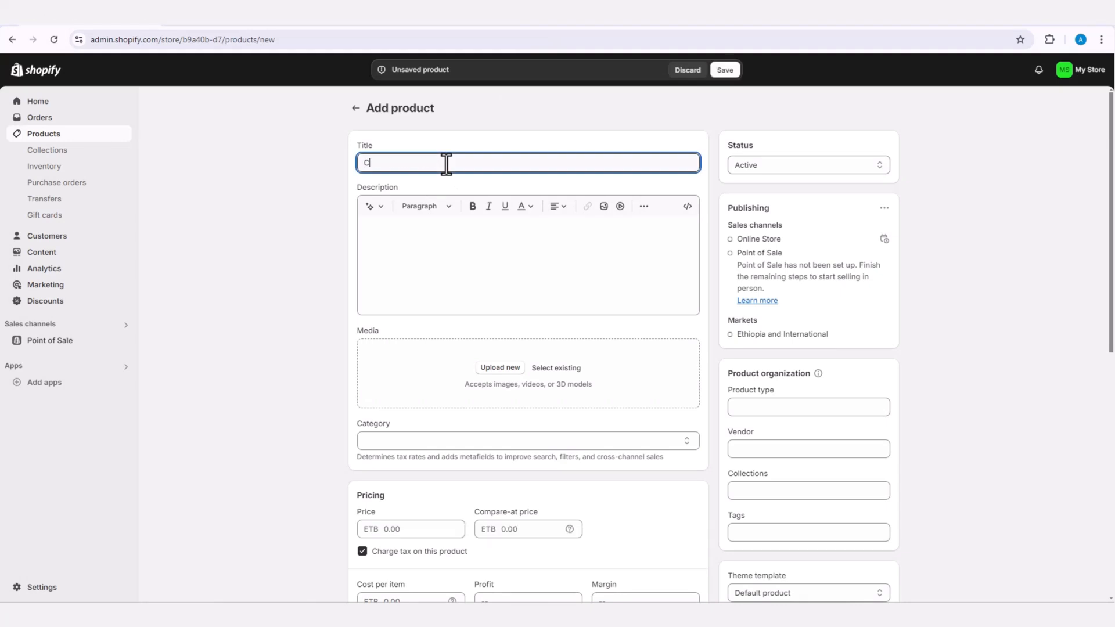
type("amer")
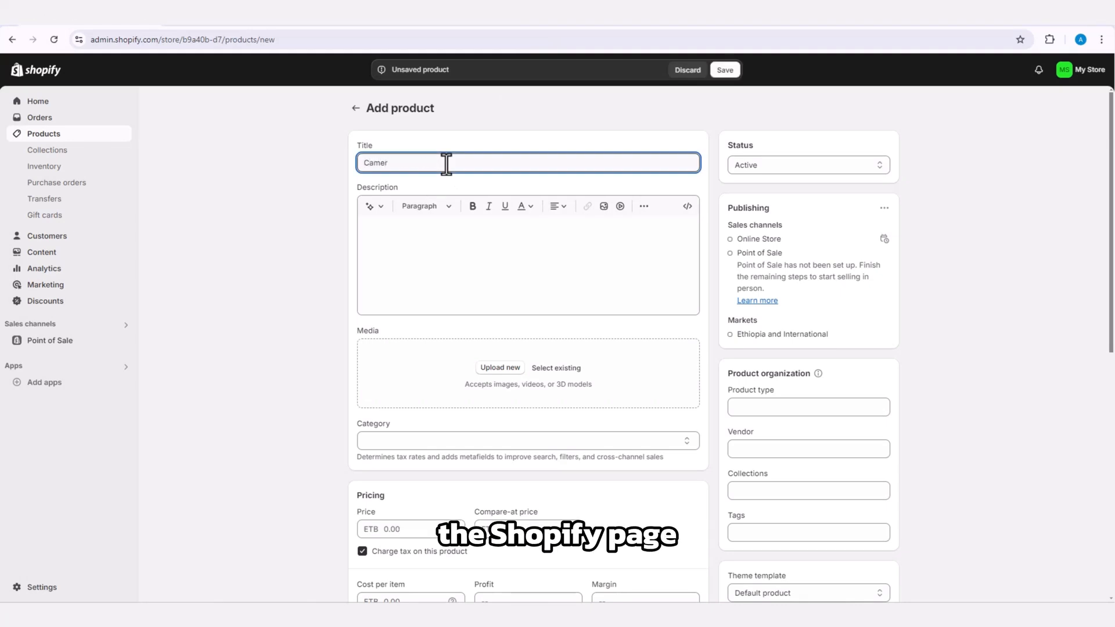
left_click(526, 256)
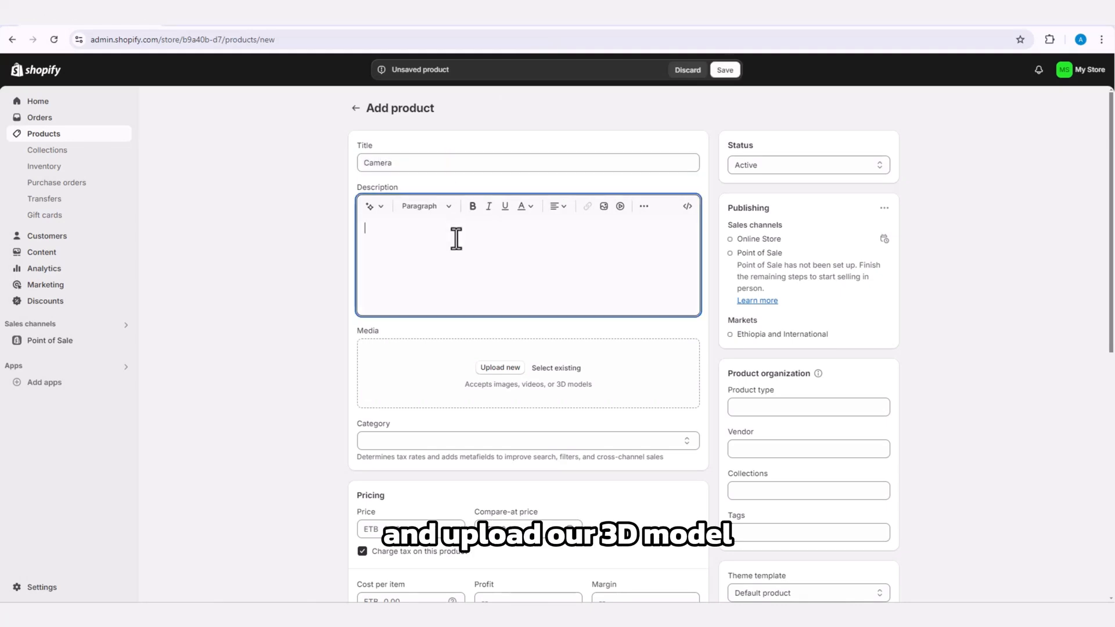
type("The")
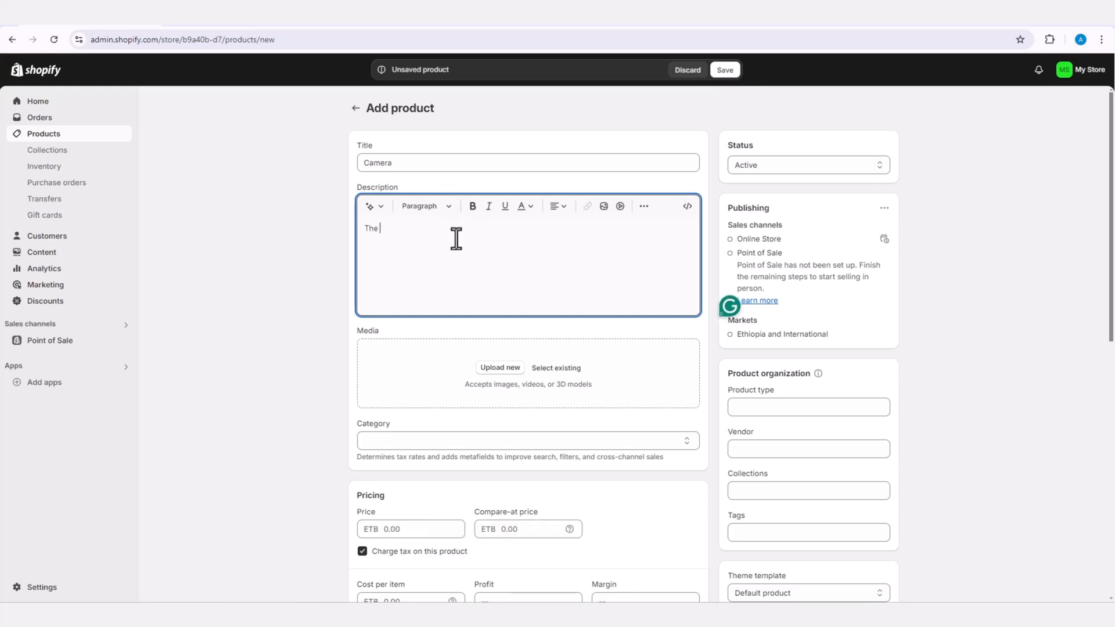
type("Description")
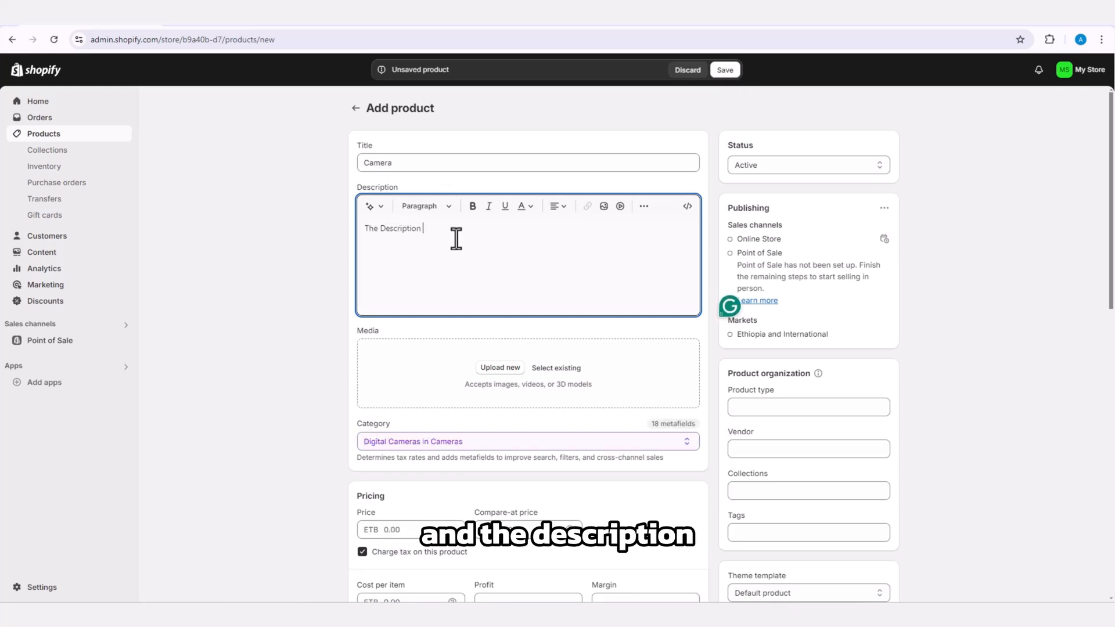
type("for your")
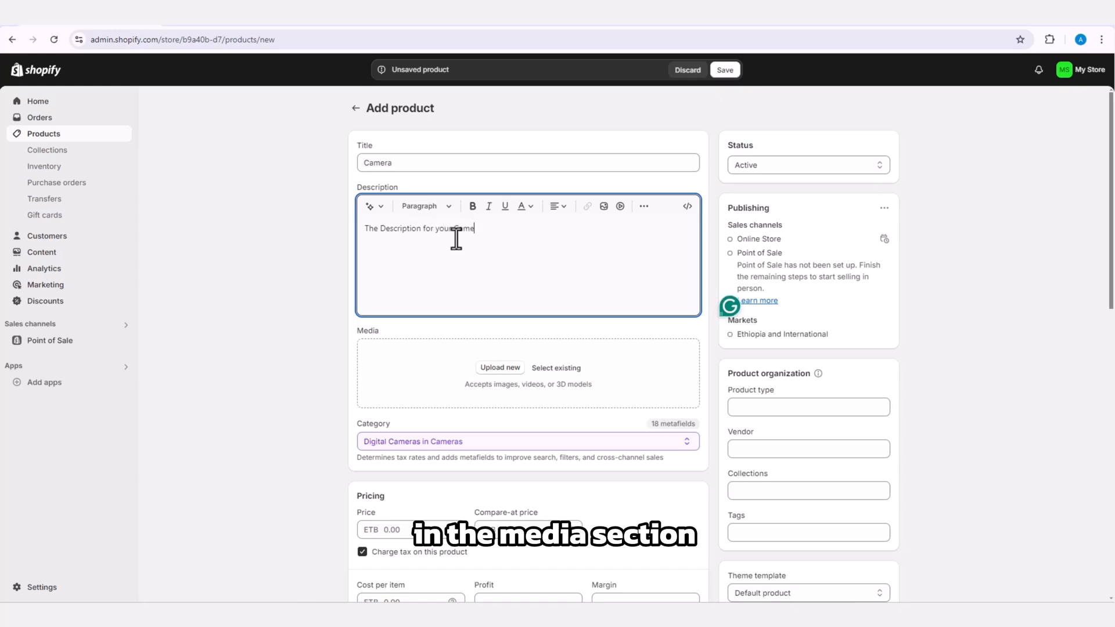
type("Camera")
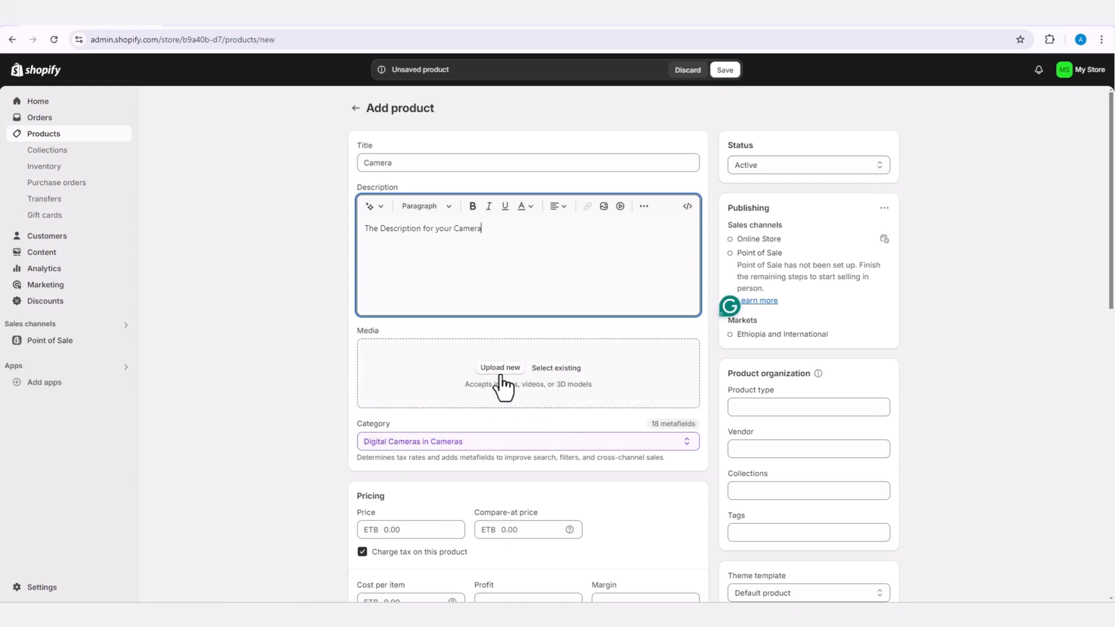
mouse_move(463, 397)
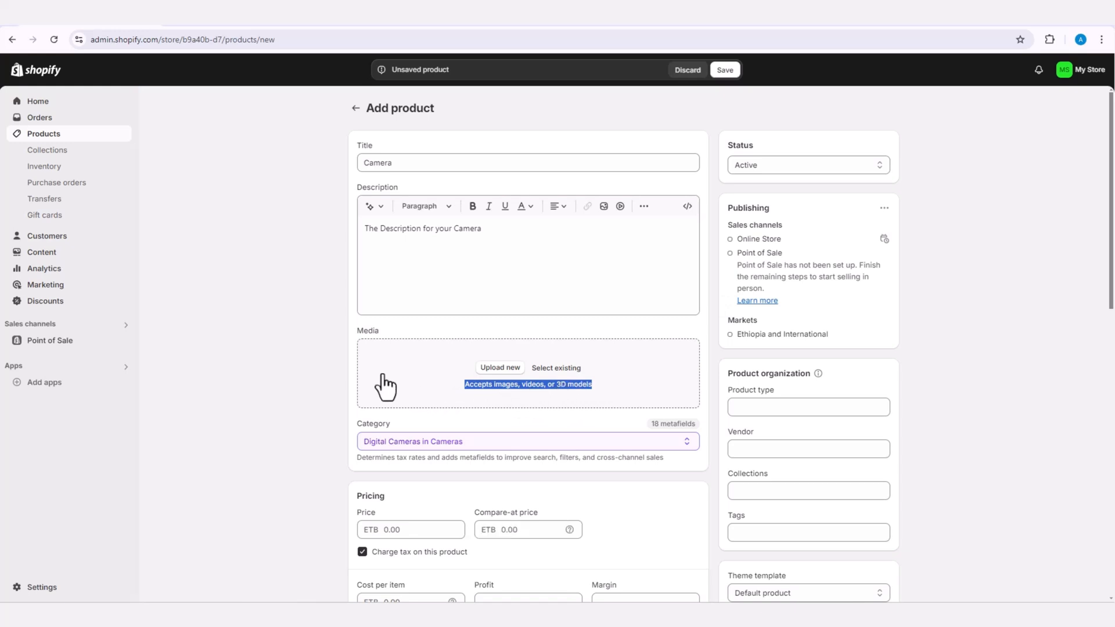
mouse_move(482, 395)
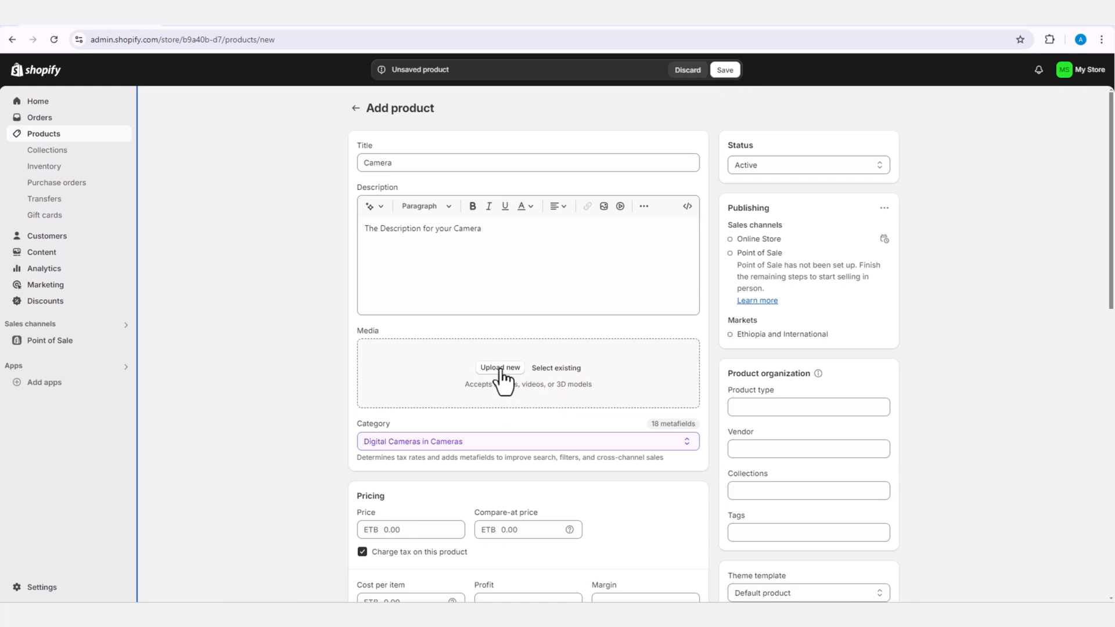
Upload the exported GLB from Downloads' Camera_01_2k.blend folder to the product media
left_click(500, 368)
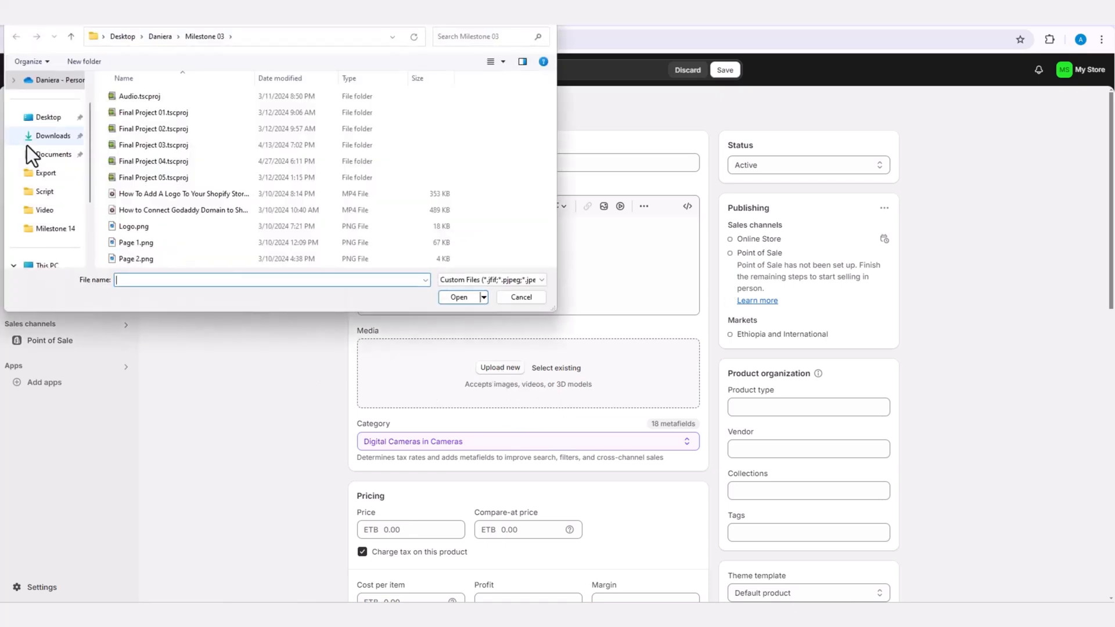
left_click(53, 136)
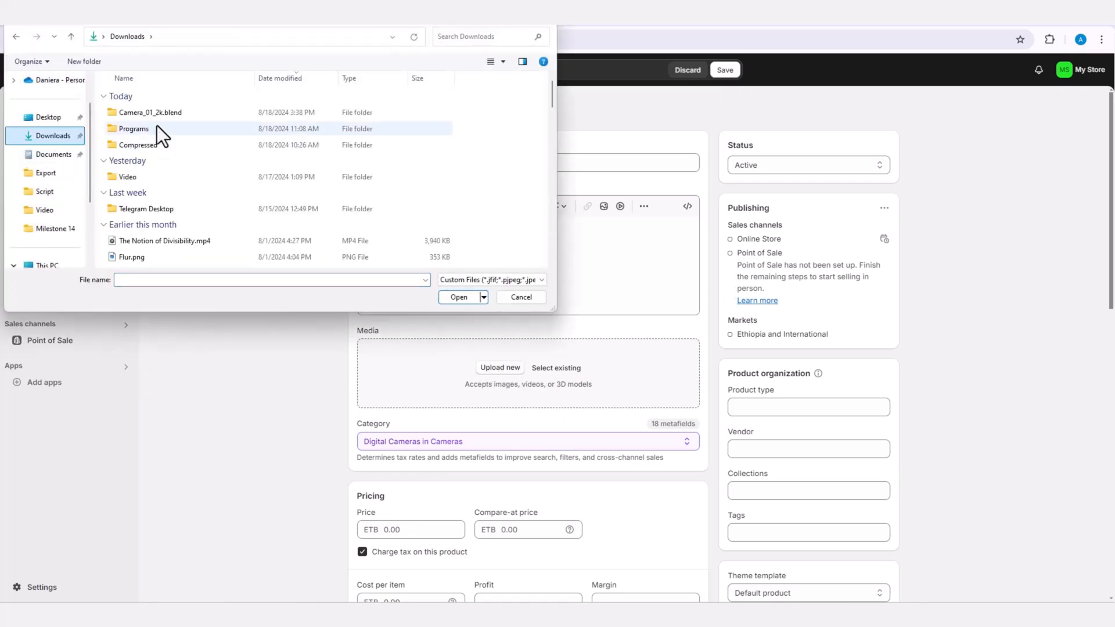
double_click(150, 111)
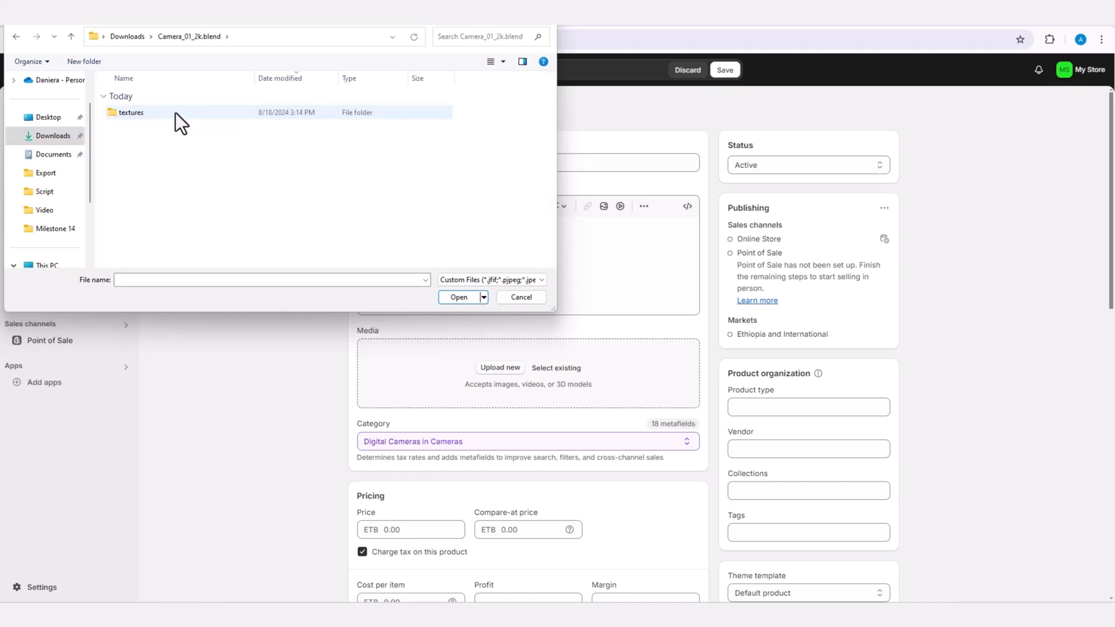
left_click(458, 298)
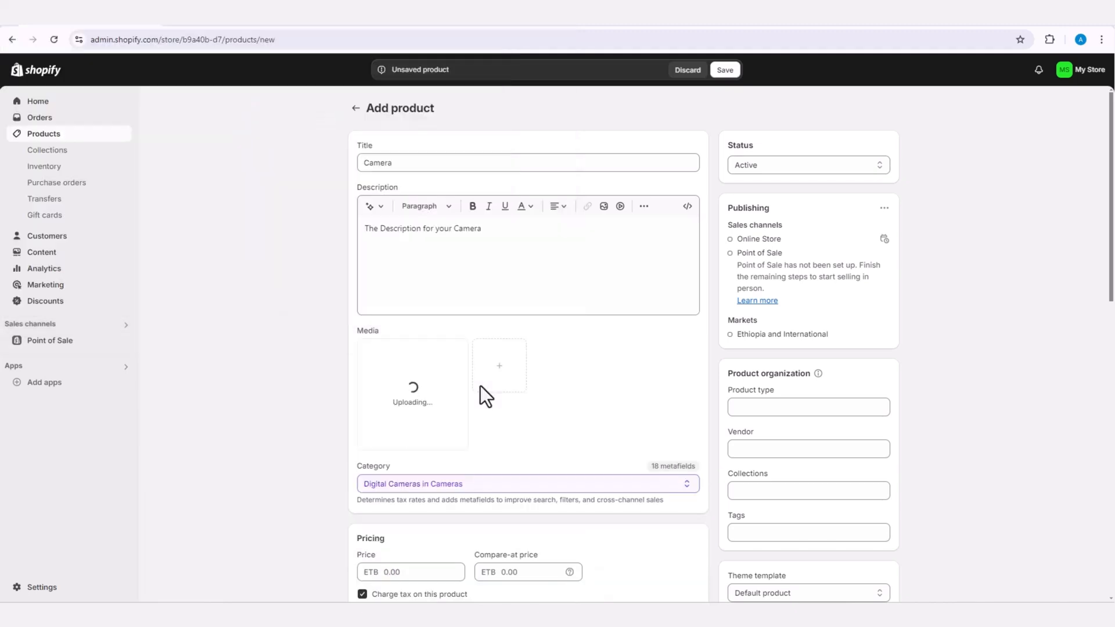
mouse_move(324, 332)
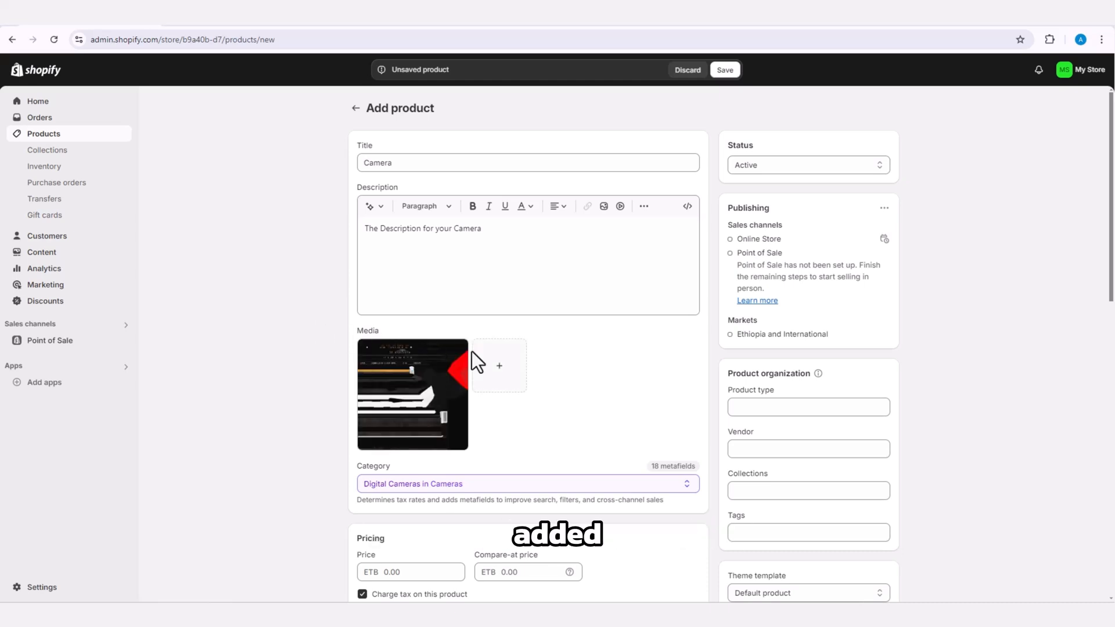
left_click(724, 69)
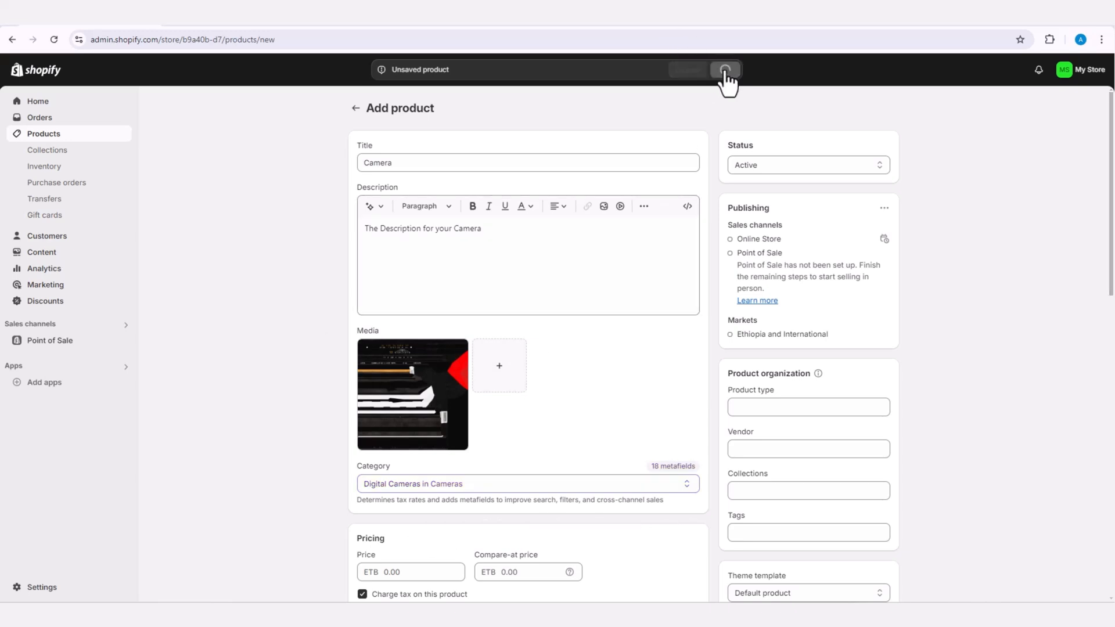
Save the Camera product and preview its 3D model on the storefront
left_click(724, 69)
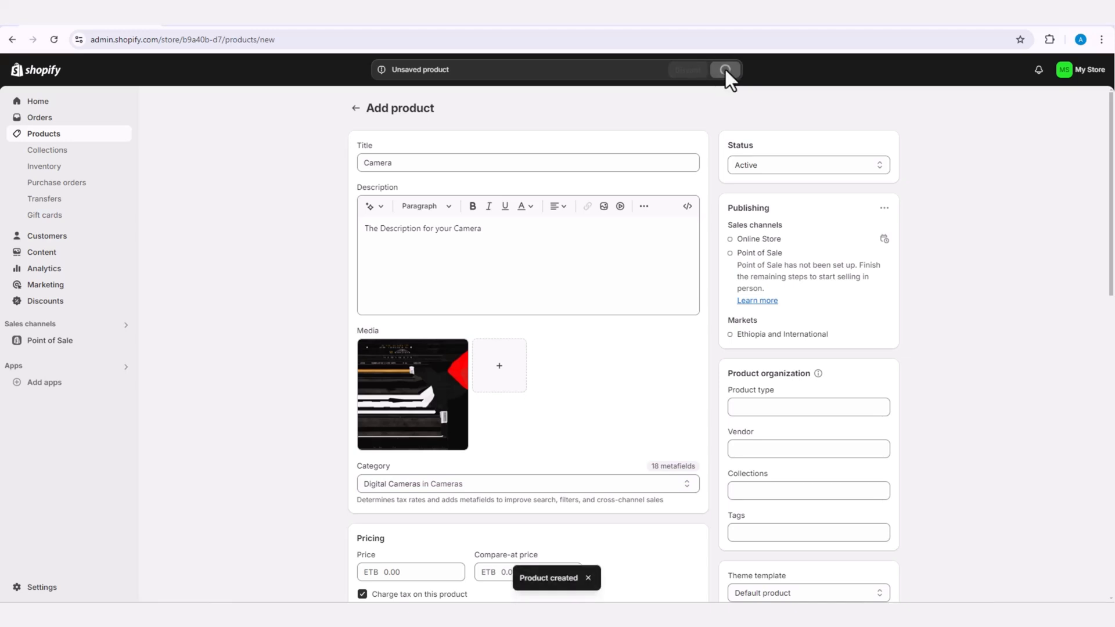
left_click(724, 70)
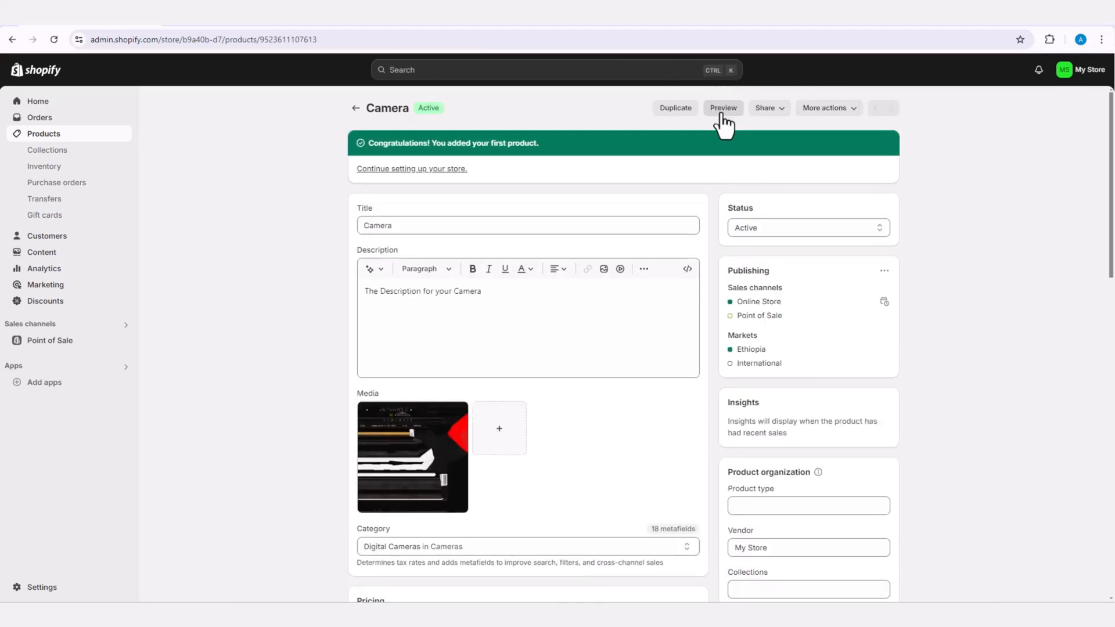
left_click(722, 108)
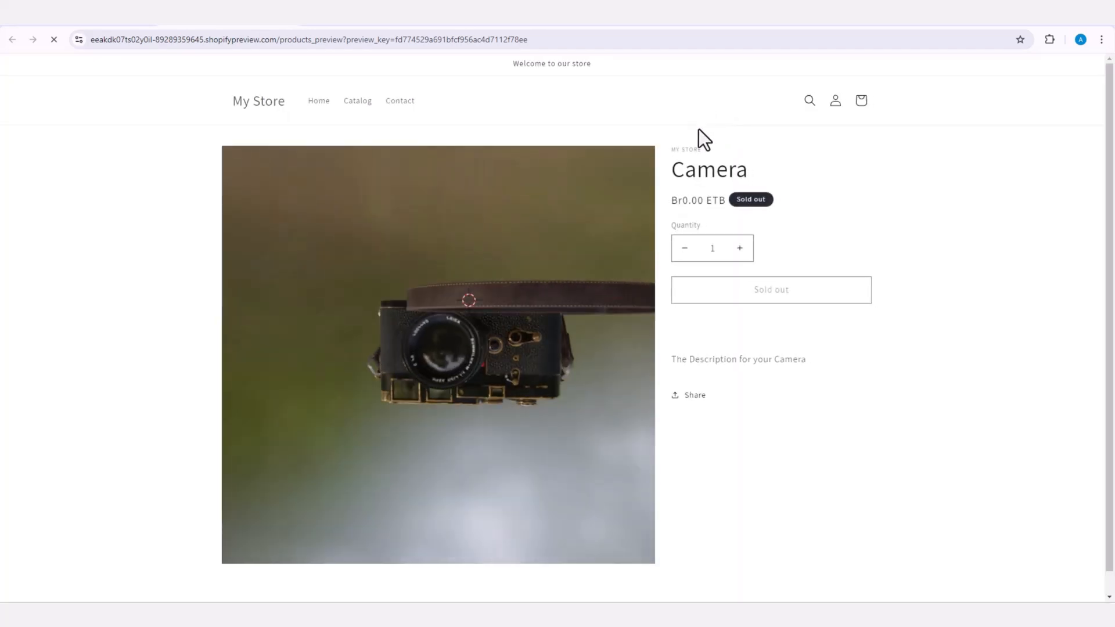